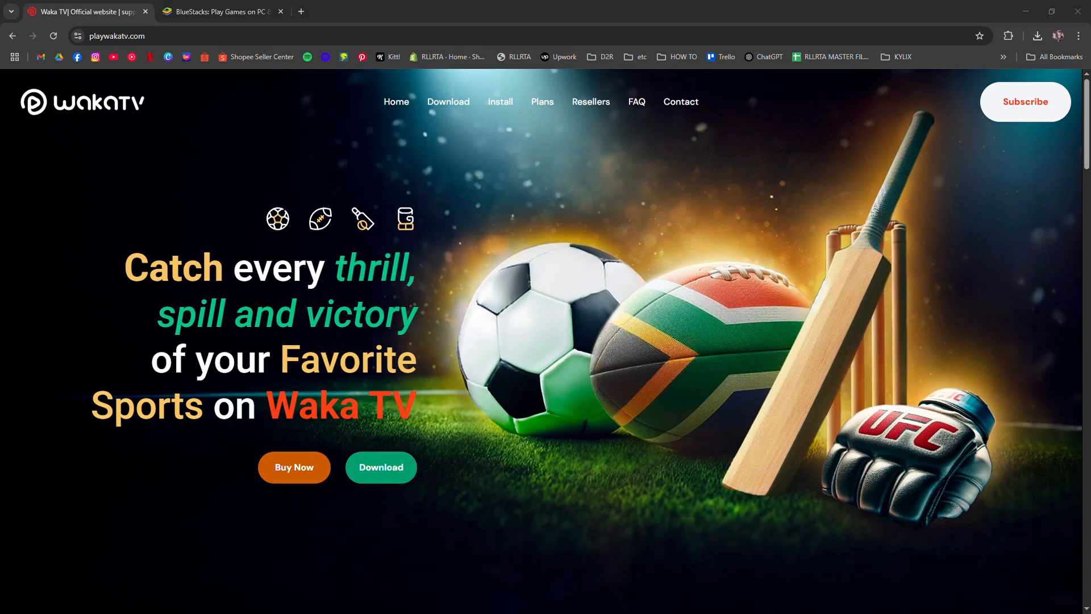
{"action": "mouse_move", "coordinate": [432, 290]}
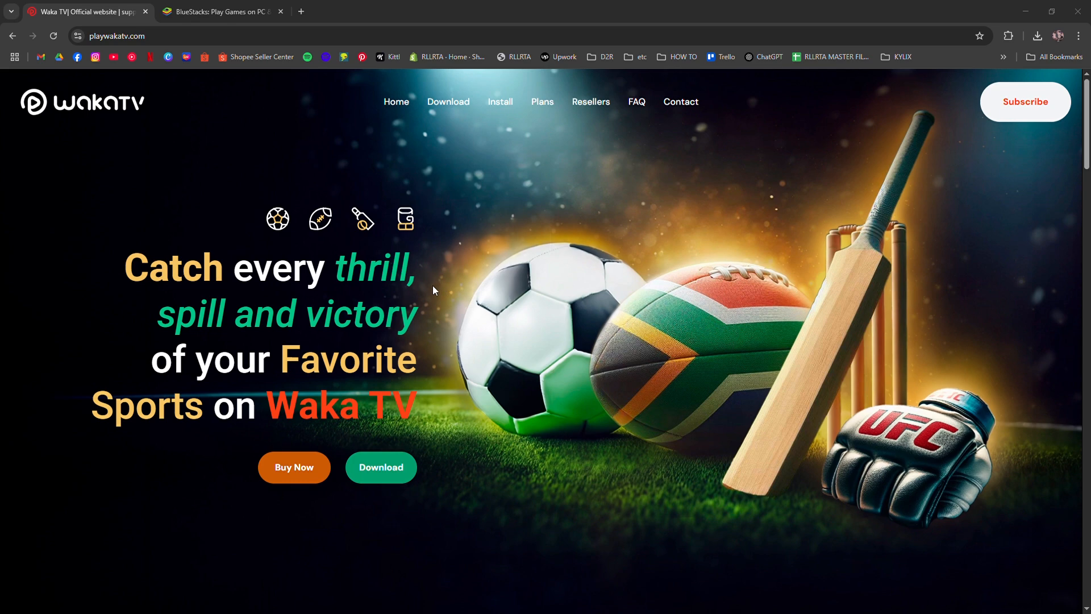
{"action": "mouse_move", "coordinate": [123, 265]}
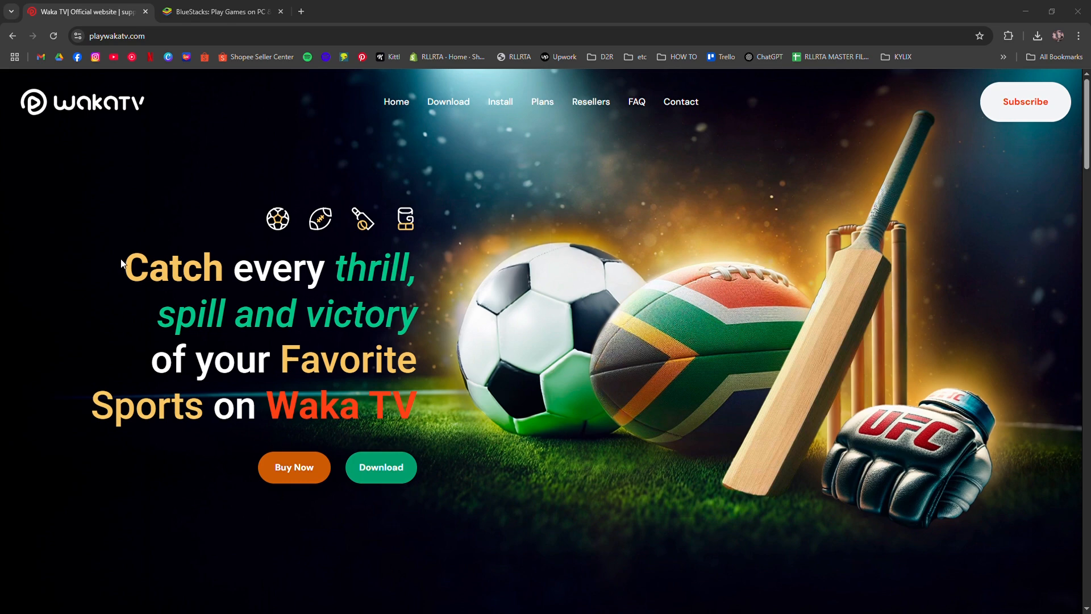
{"action": "mouse_move", "coordinate": [128, 225]}
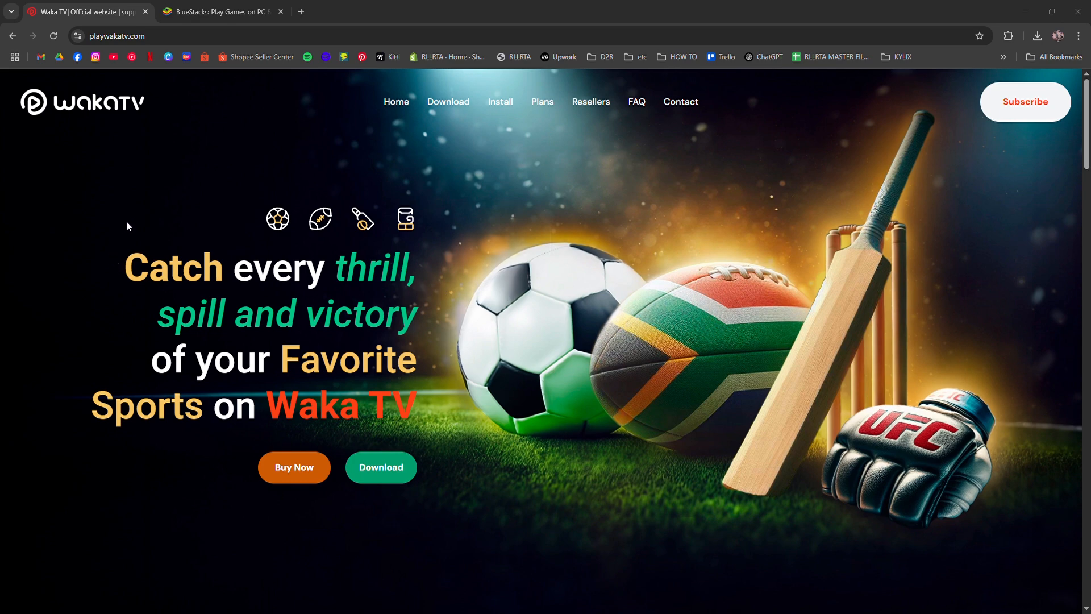
Scroll the playwakatv.com page to the 'Download the app to enjoy 7 days for free' section
{"action": "scroll", "scroll_direction": "down", "scroll_amount": 3}
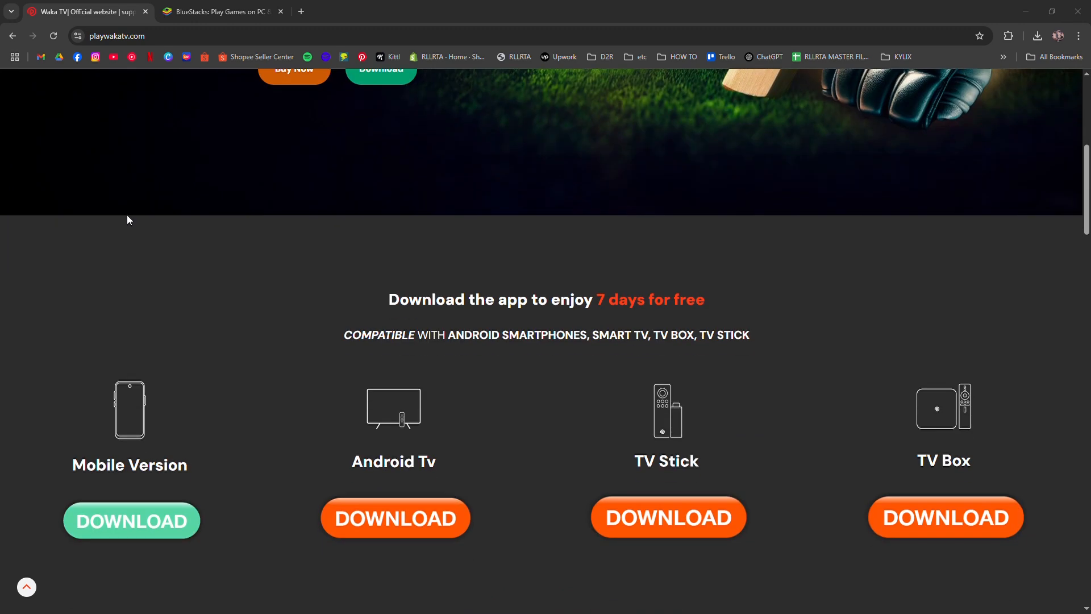
{"action": "scroll", "scroll_direction": "down", "scroll_amount": 3}
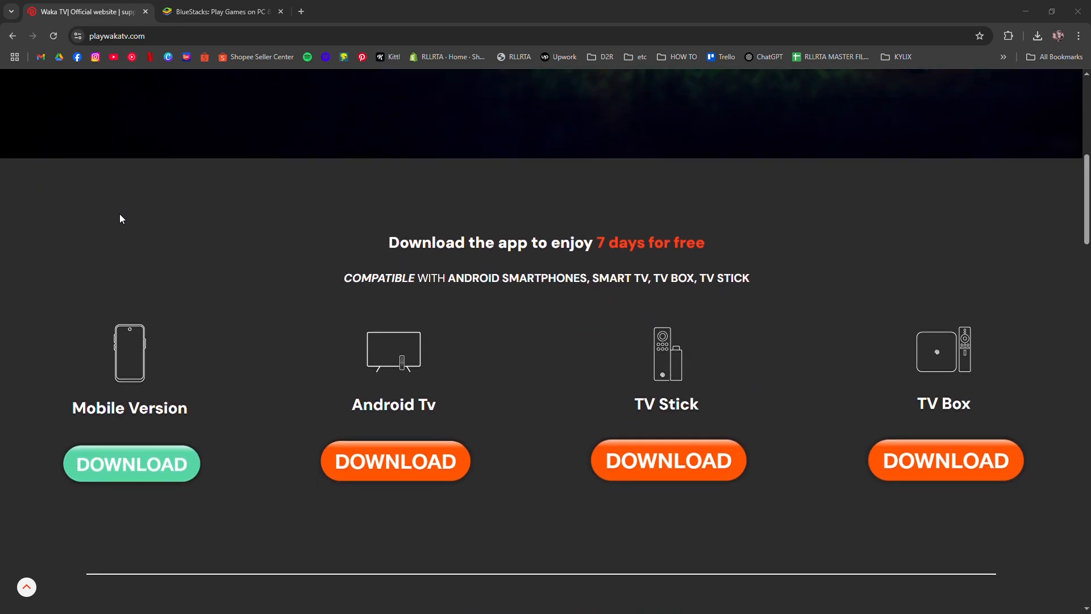
{"action": "mouse_move", "coordinate": [763, 491]}
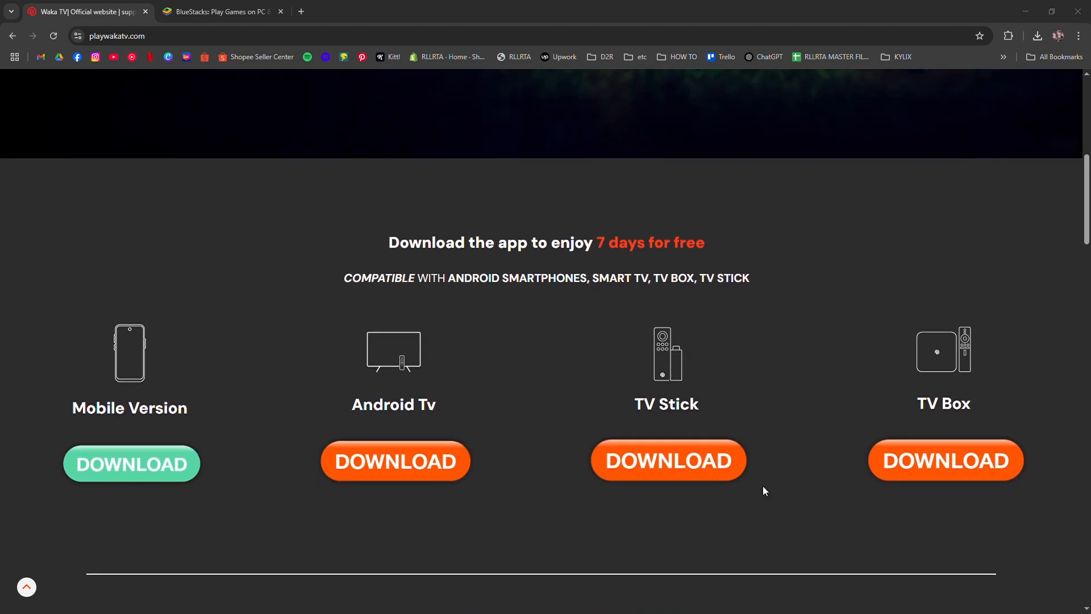
{"action": "mouse_move", "coordinate": [32, 416]}
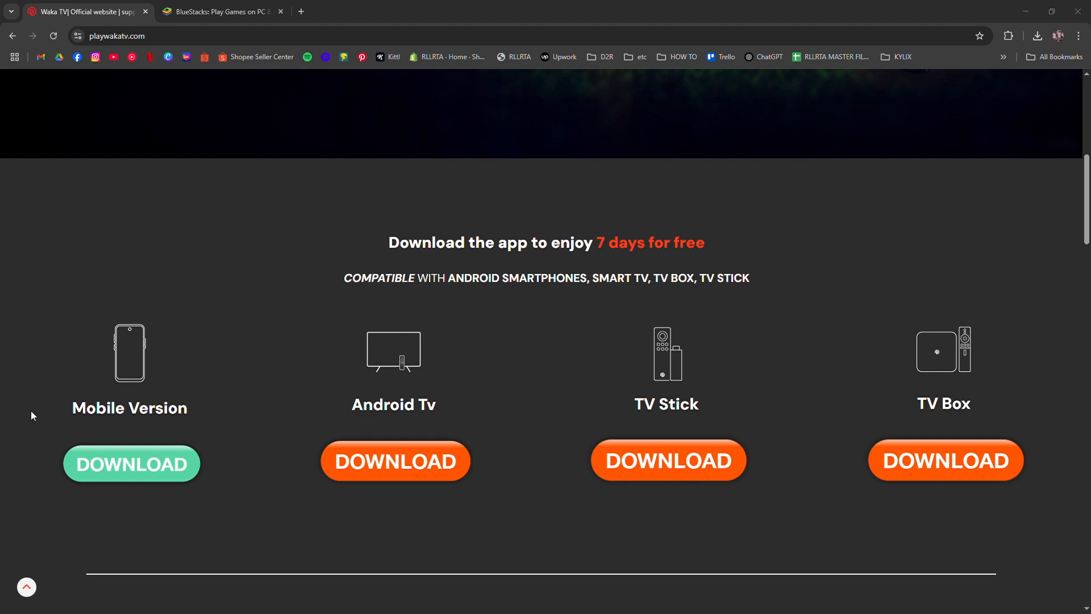
{"action": "mouse_move", "coordinate": [546, 578]}
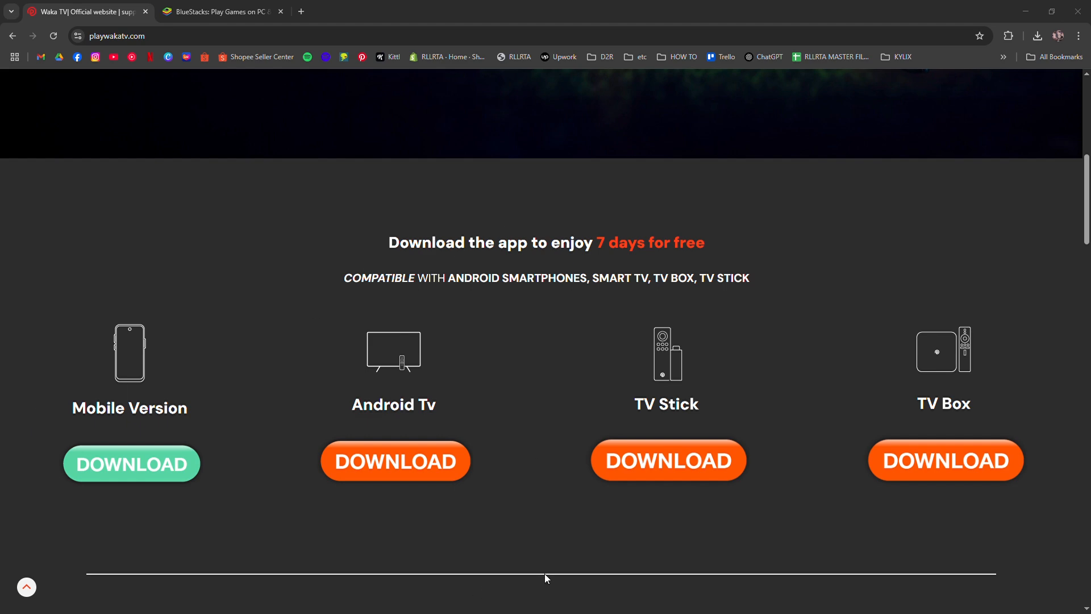
Switch to the BlueStacks tab showing the Android-games-on-PC emulator page
{"action": "left_click", "coordinate": [222, 11]}
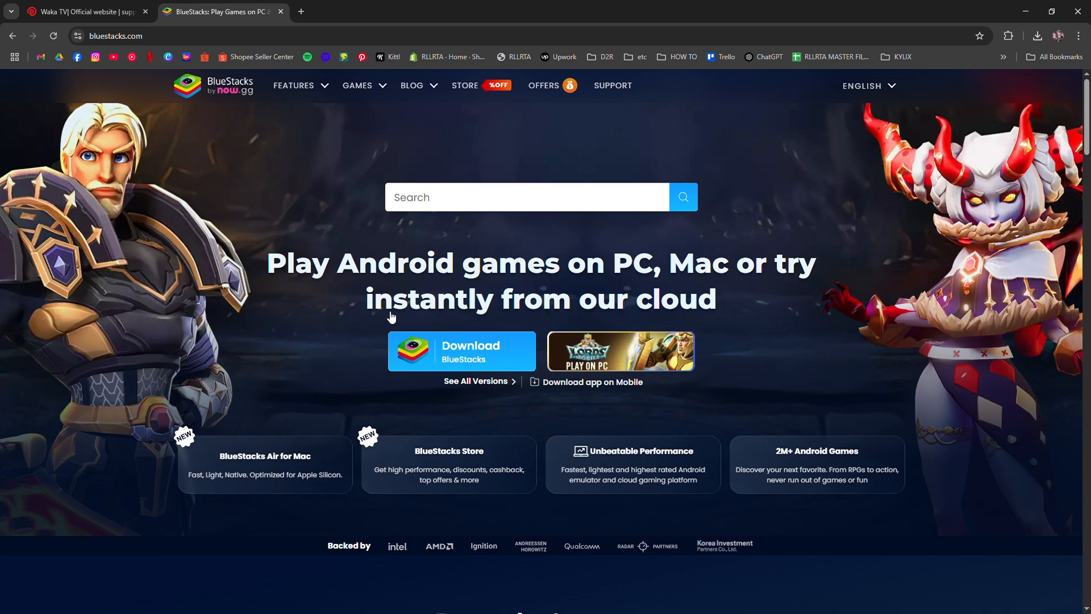
{"action": "mouse_move", "coordinate": [423, 411]}
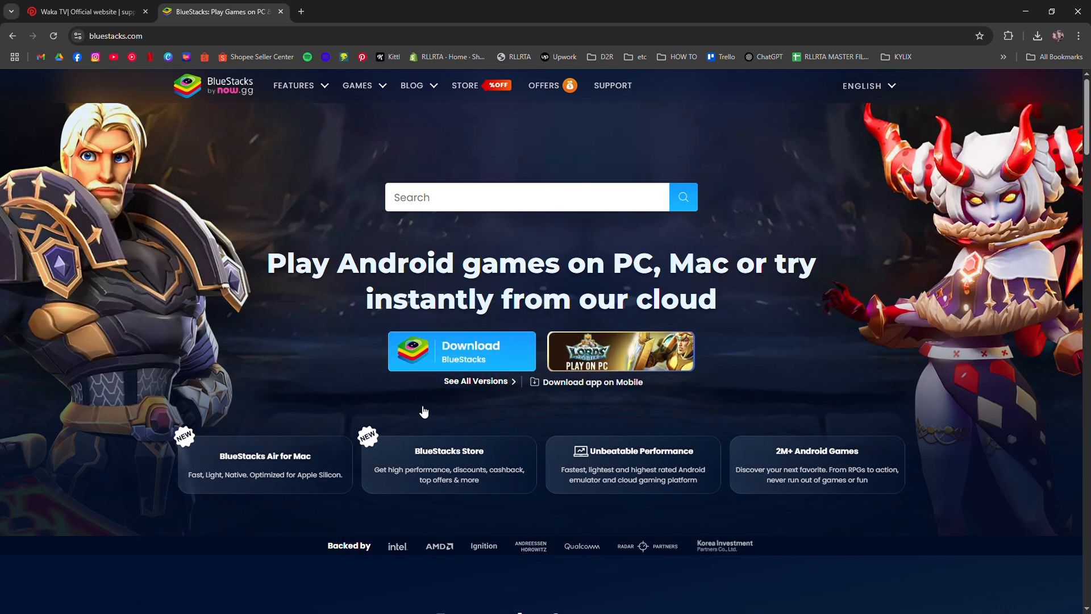
{"action": "mouse_move", "coordinate": [328, 17]}
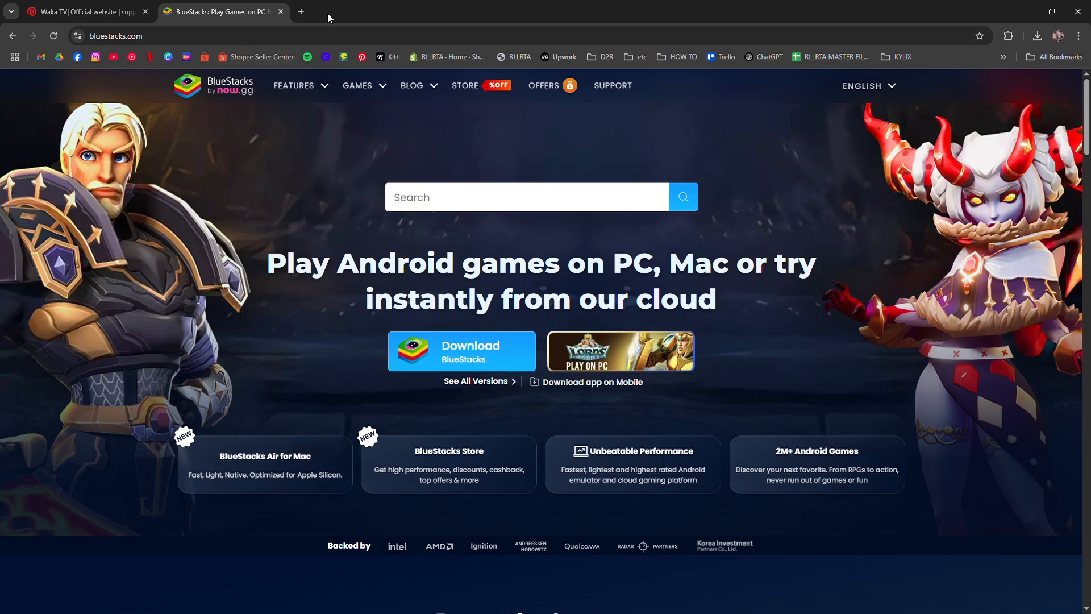
{"action": "mouse_move", "coordinate": [480, 305]}
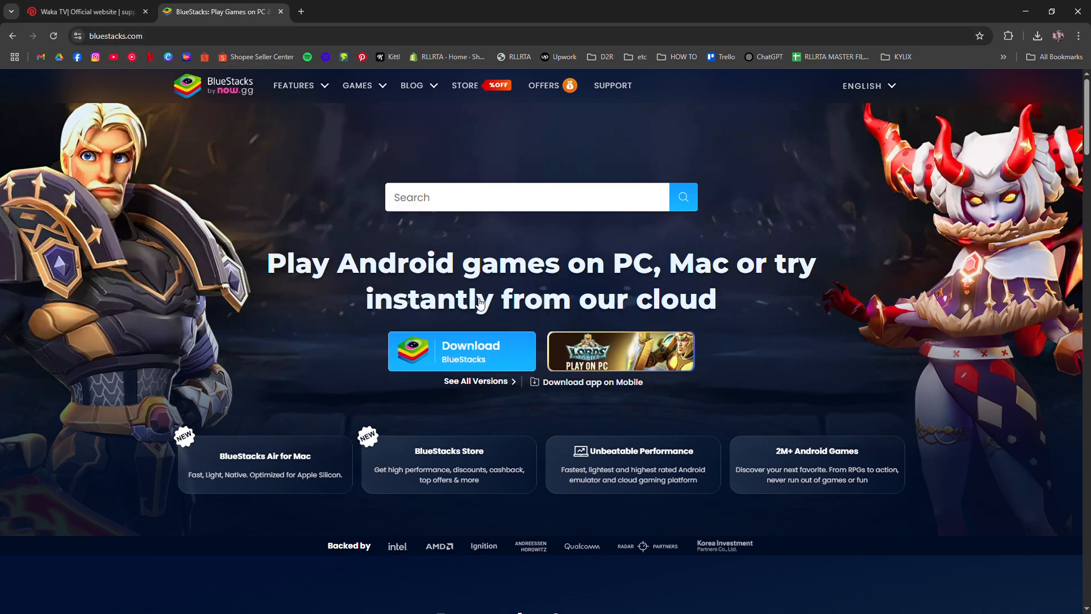
Open a new blank tab and enter 'wakatv' in the address bar
{"action": "left_click", "coordinate": [300, 12]}
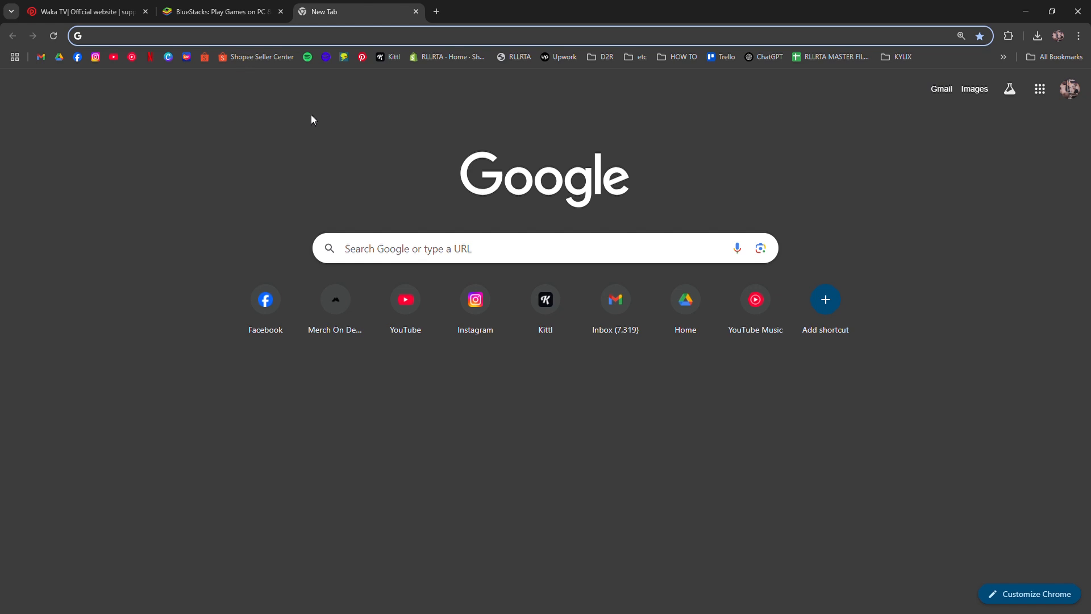
{"action": "type", "text": "wakatv.com"}
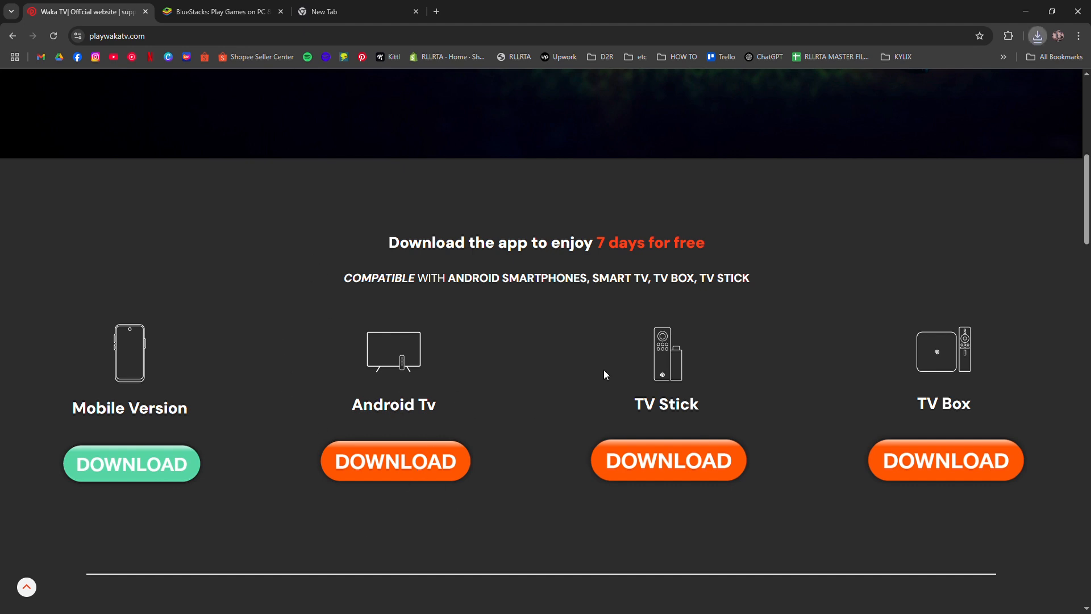
{"action": "mouse_move", "coordinate": [940, 68]}
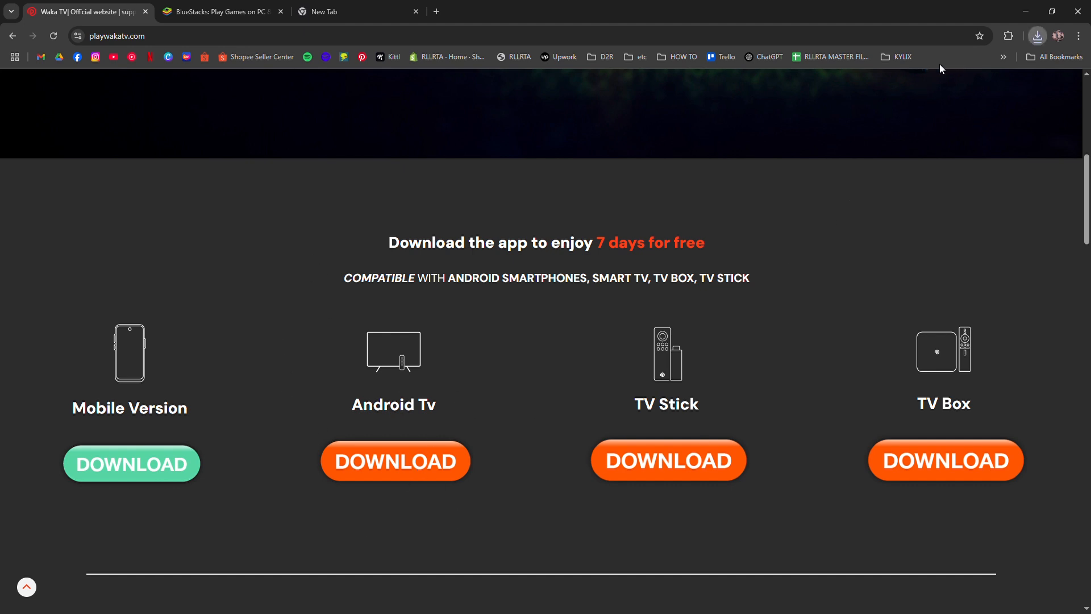
{"action": "mouse_move", "coordinate": [416, 265]}
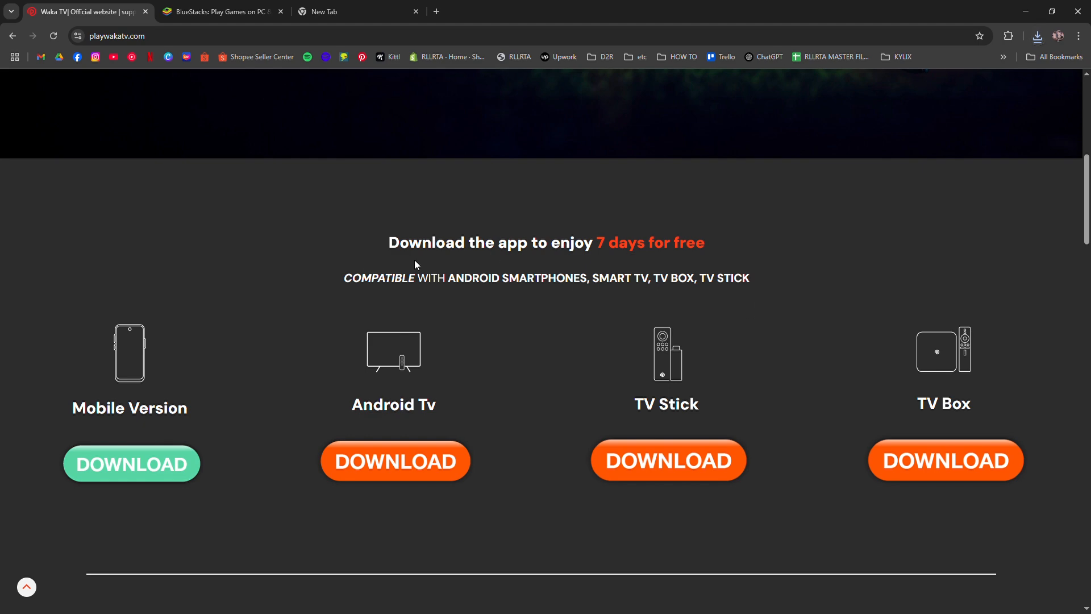
Scroll past the install steps to the 'Choose your favorite plan' pricing section
{"action": "scroll", "scroll_direction": "down", "scroll_amount": 3}
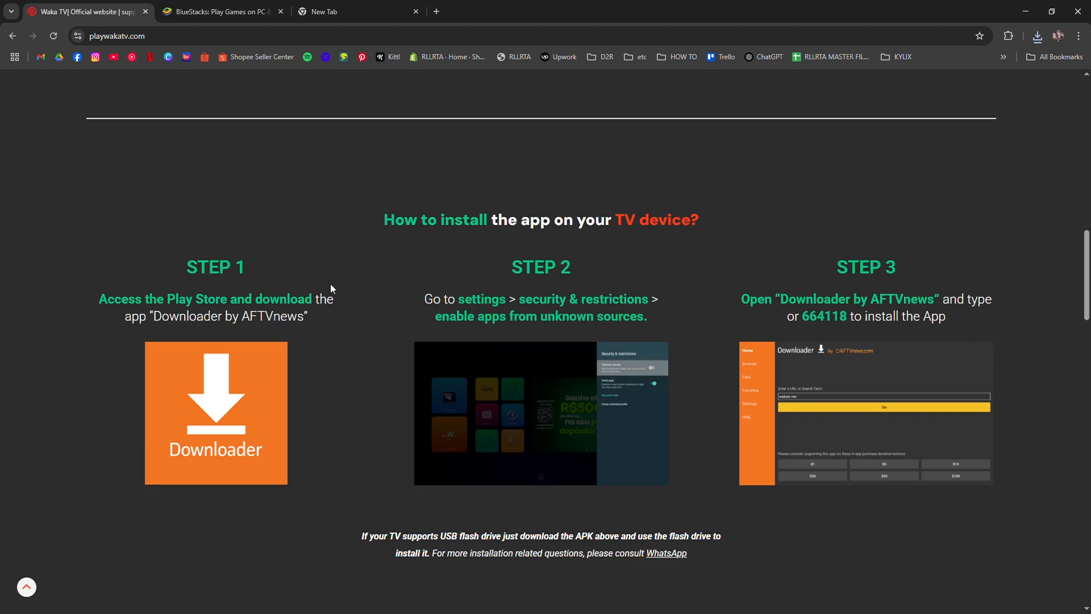
{"action": "mouse_move", "coordinate": [299, 256]}
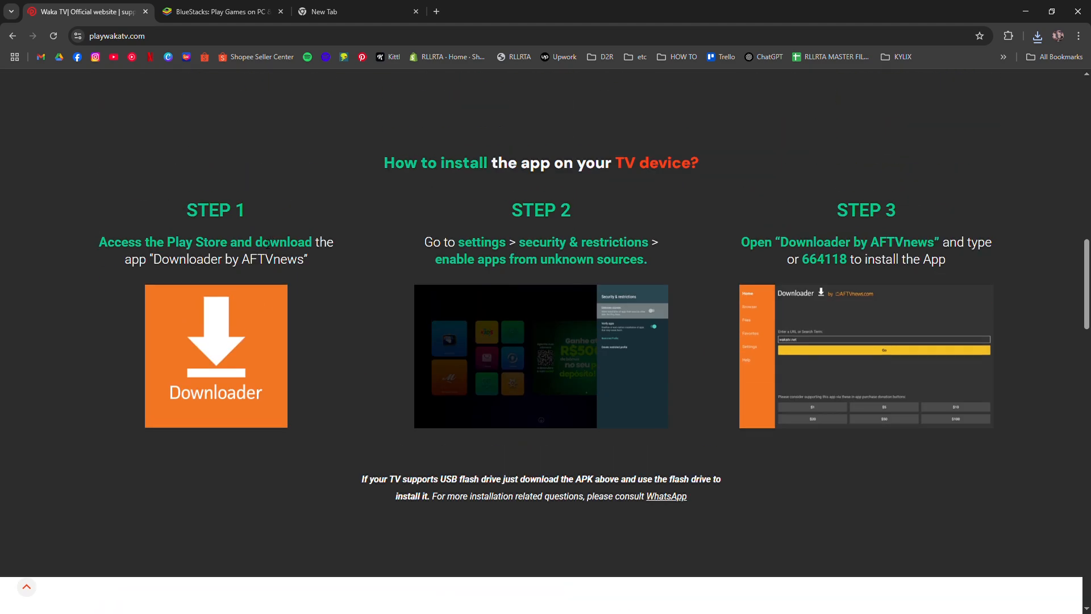
{"action": "scroll", "scroll_direction": "down", "scroll_amount": 3}
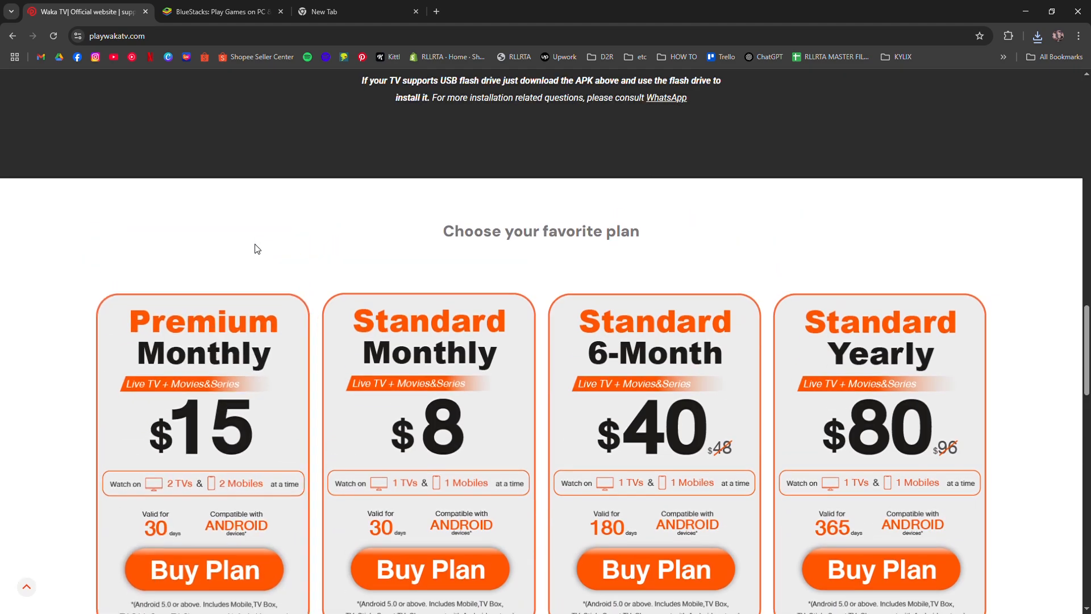